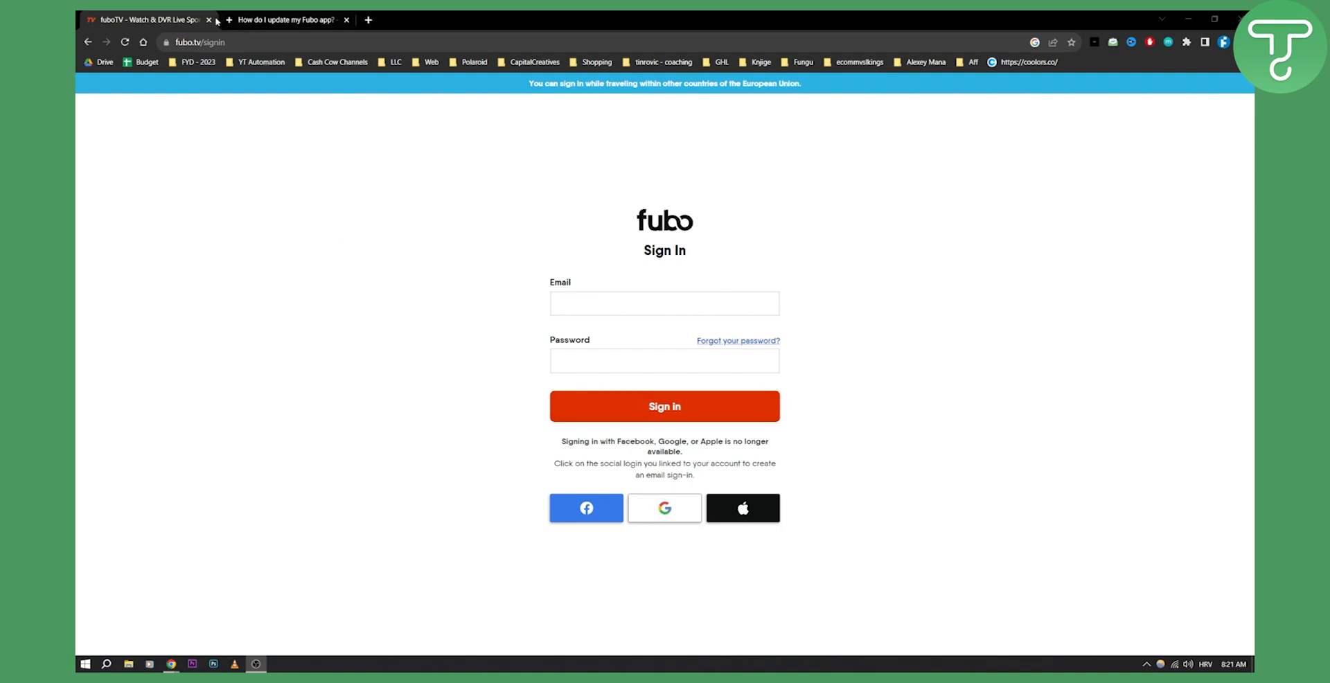
Switch from the Fubo sign-in page to the 'How do I update my Fubo app?' article
click(284, 19)
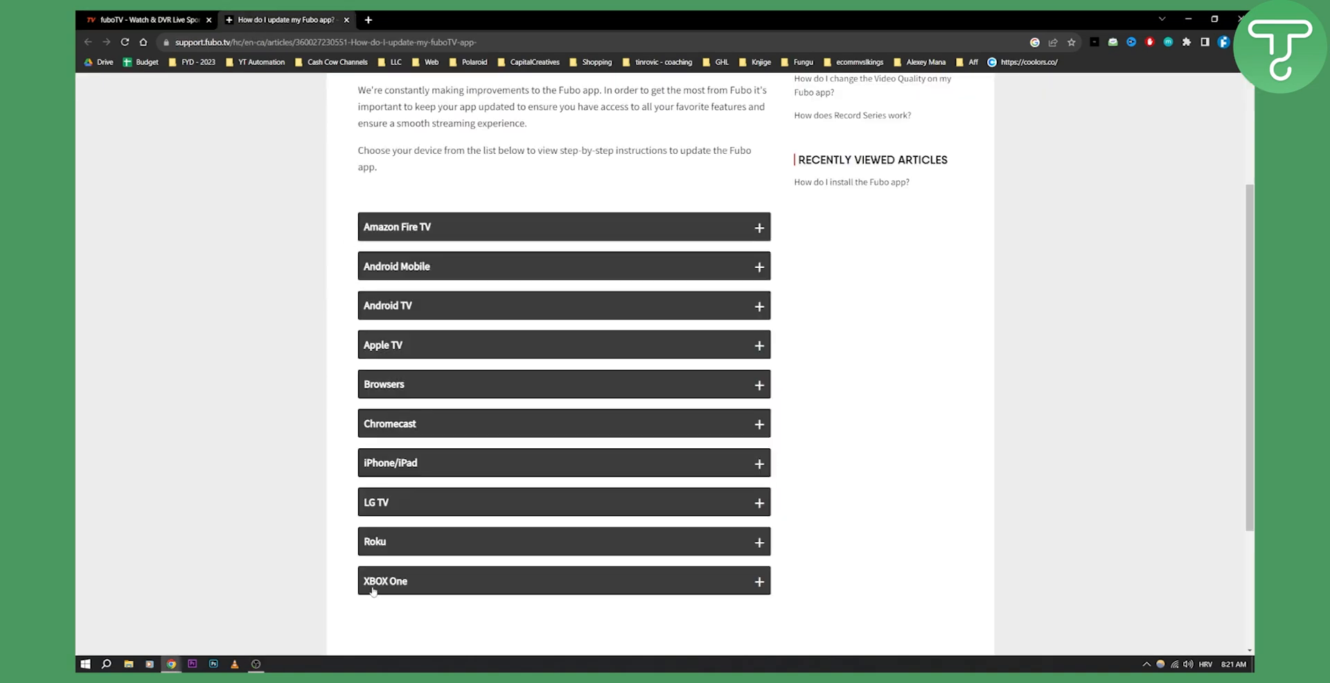
mouse_move(324, 572)
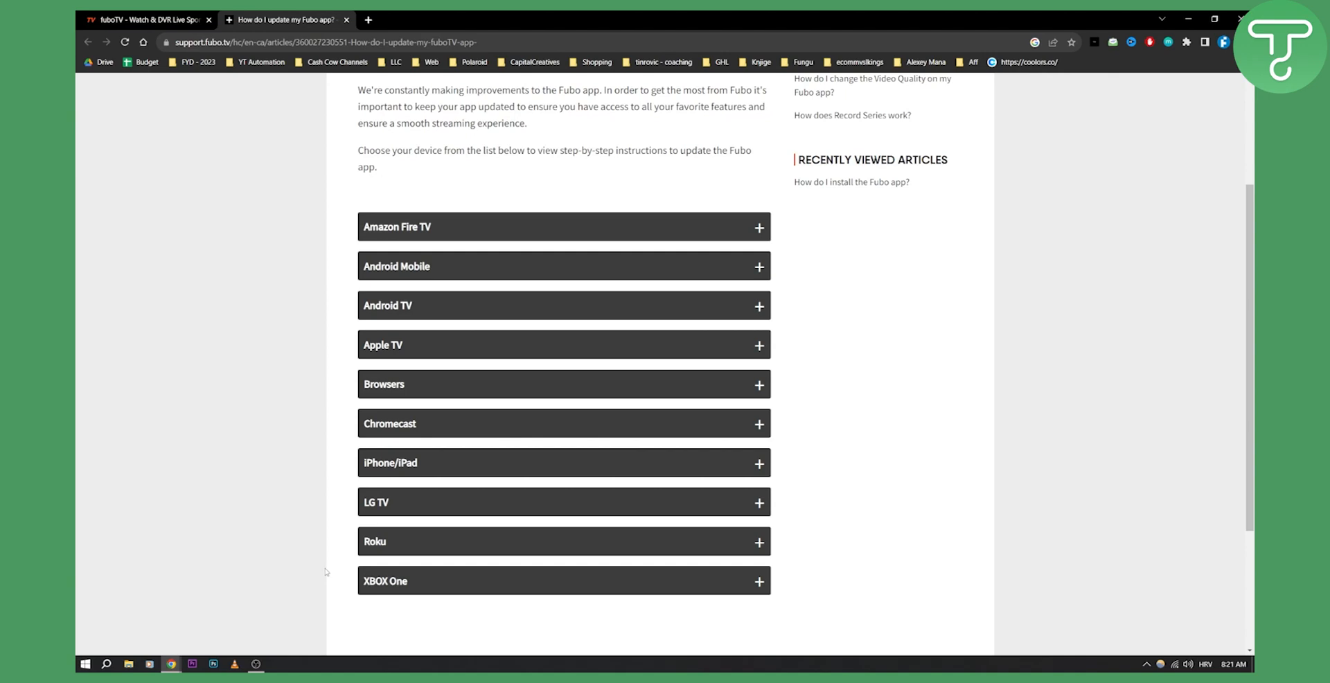
mouse_move(309, 565)
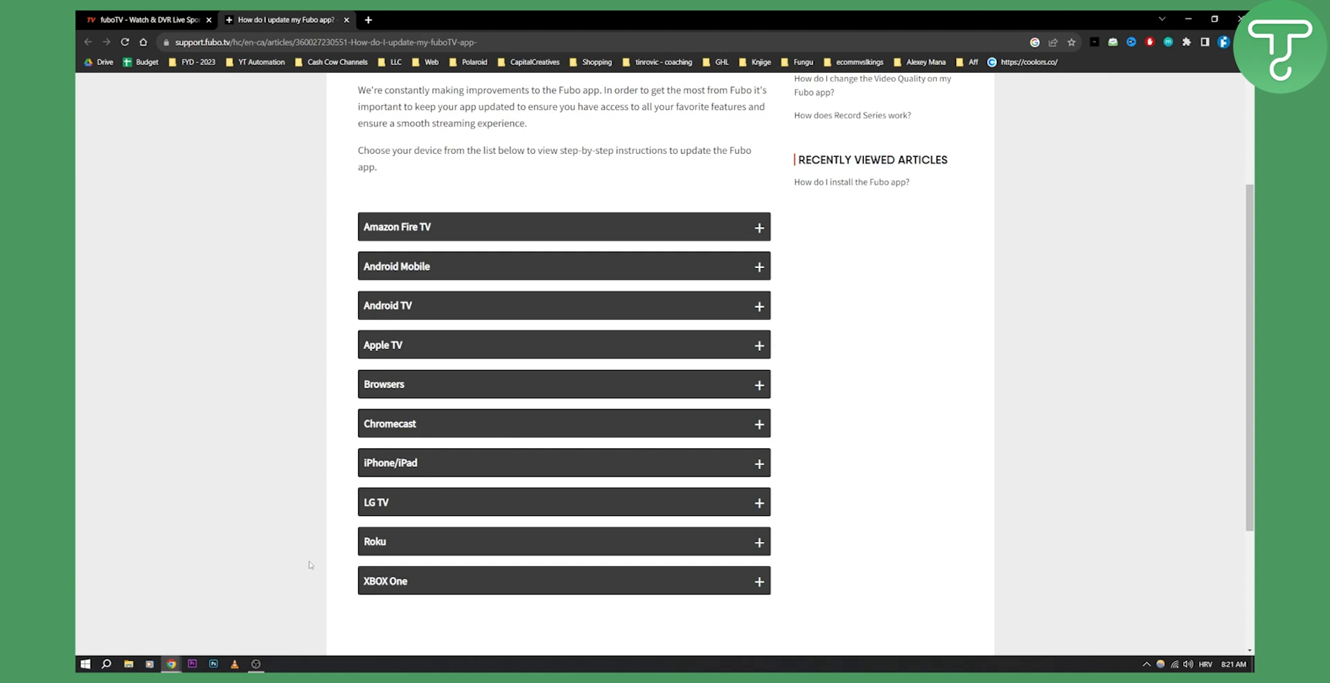
mouse_move(413, 228)
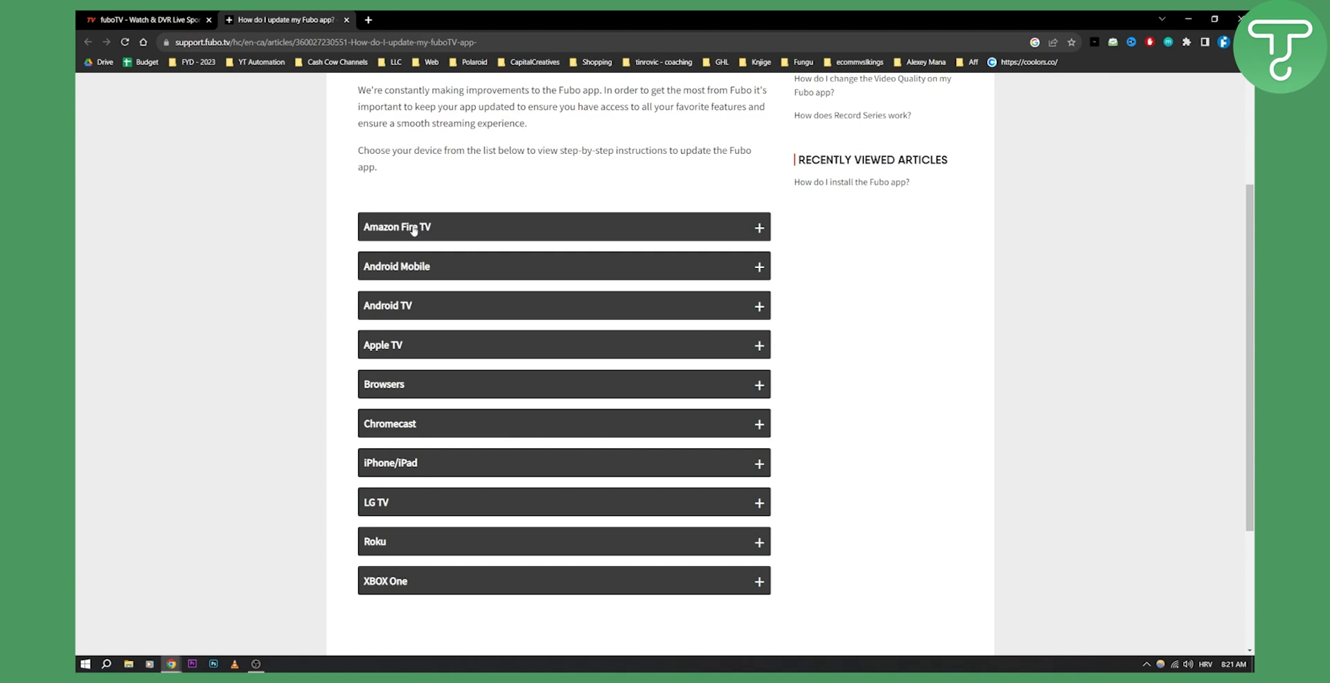
mouse_move(413, 246)
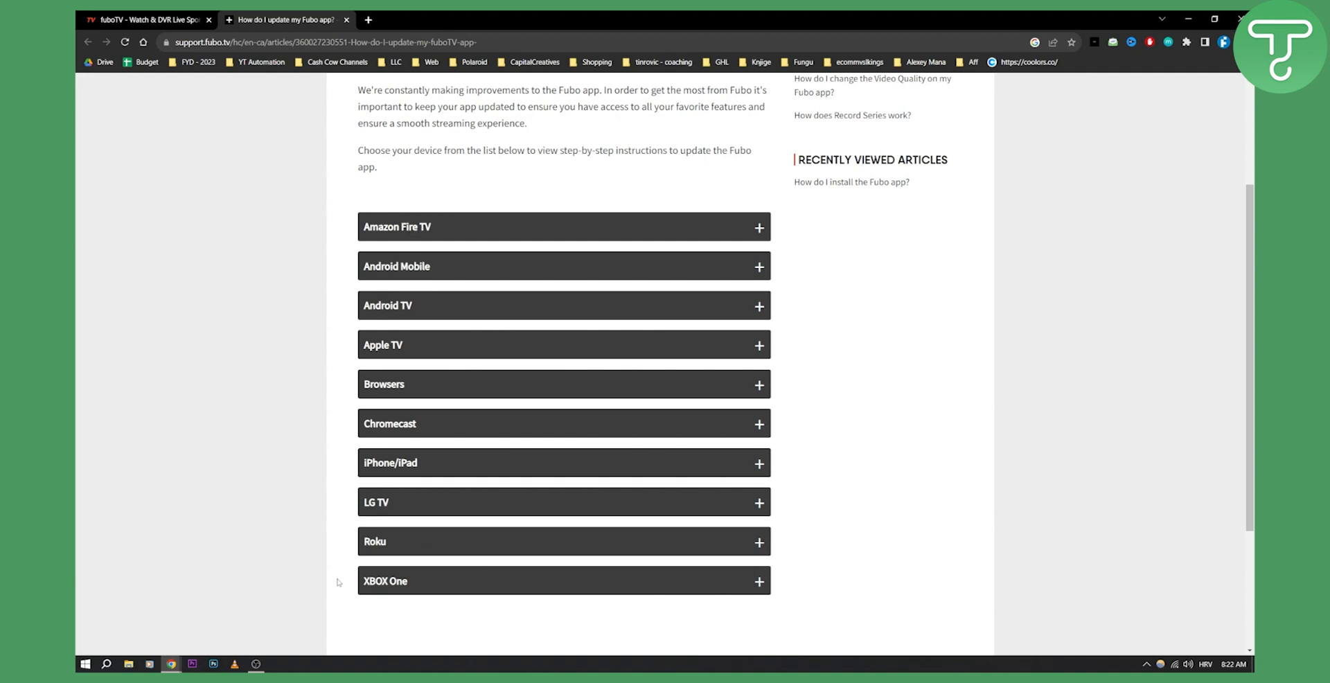
click(564, 345)
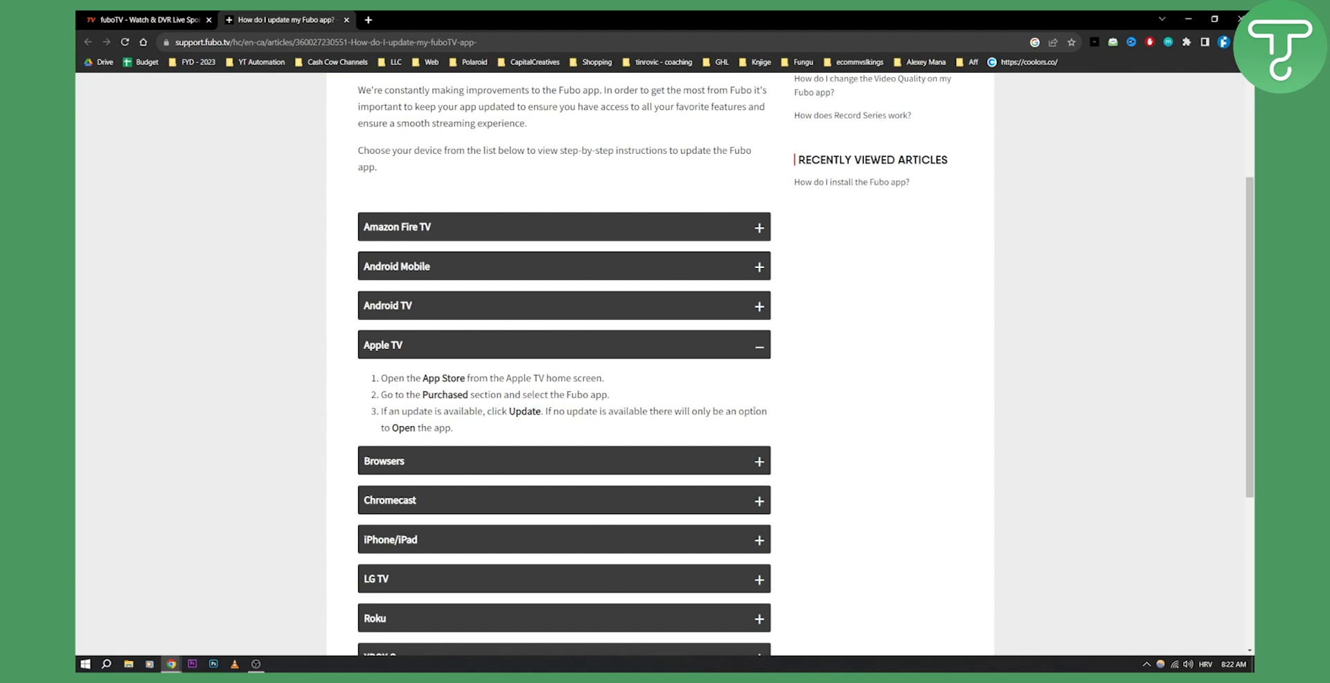
mouse_move(575, 355)
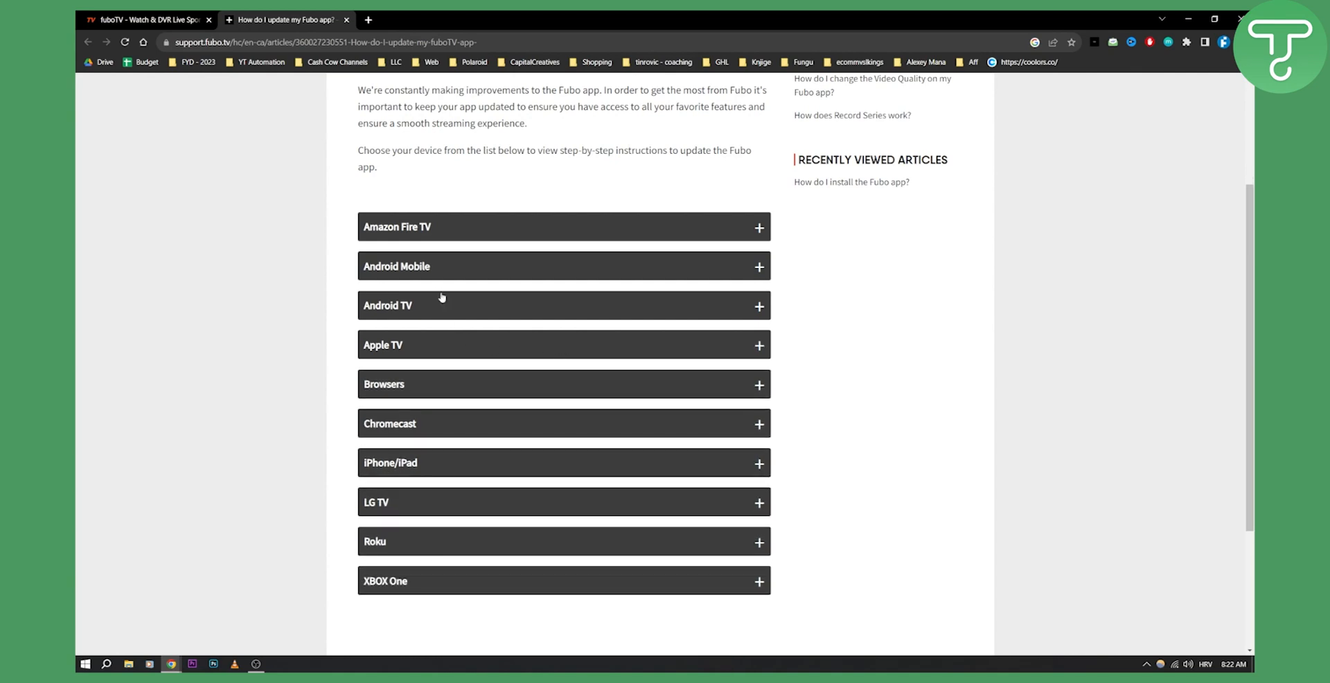
click(564, 265)
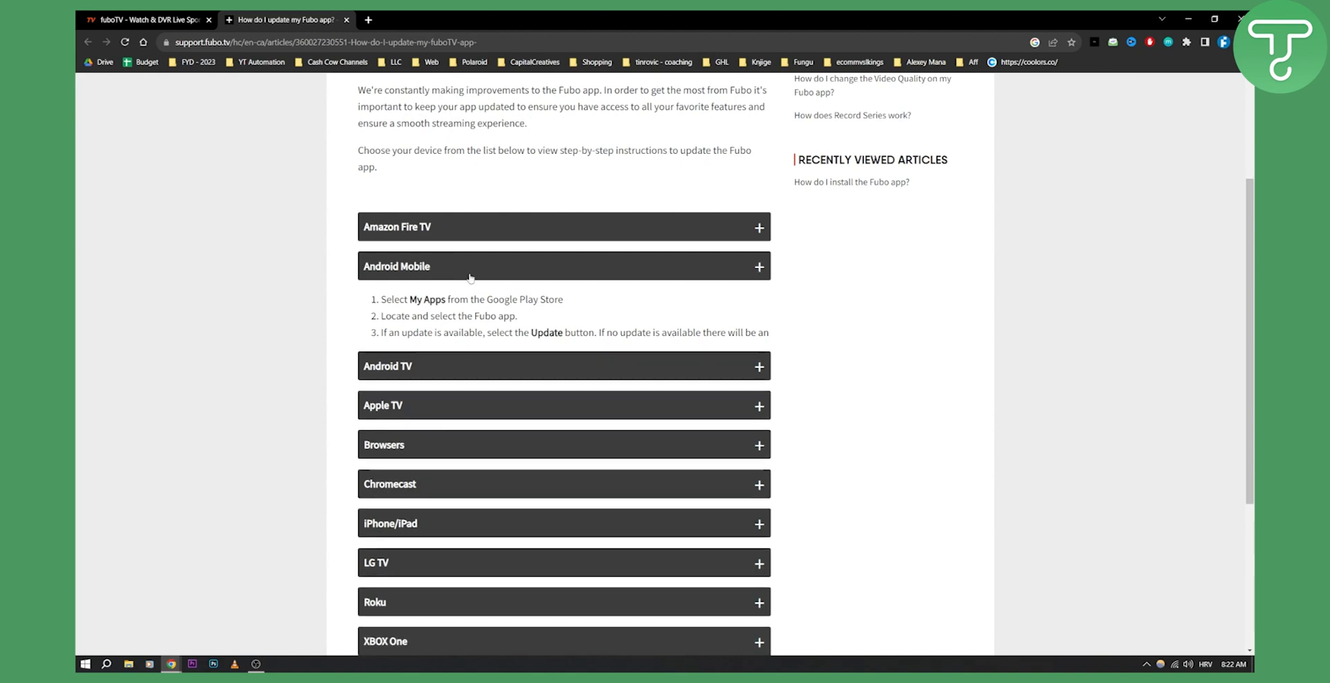
click(562, 266)
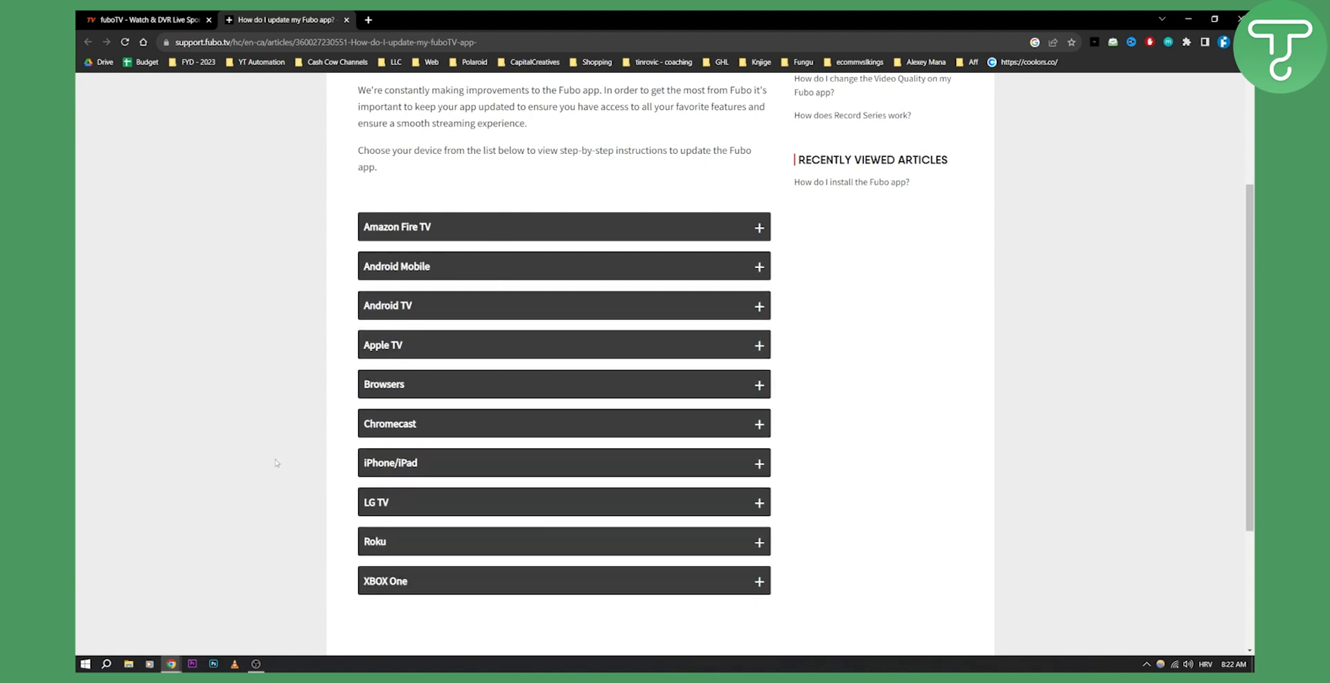
click(564, 502)
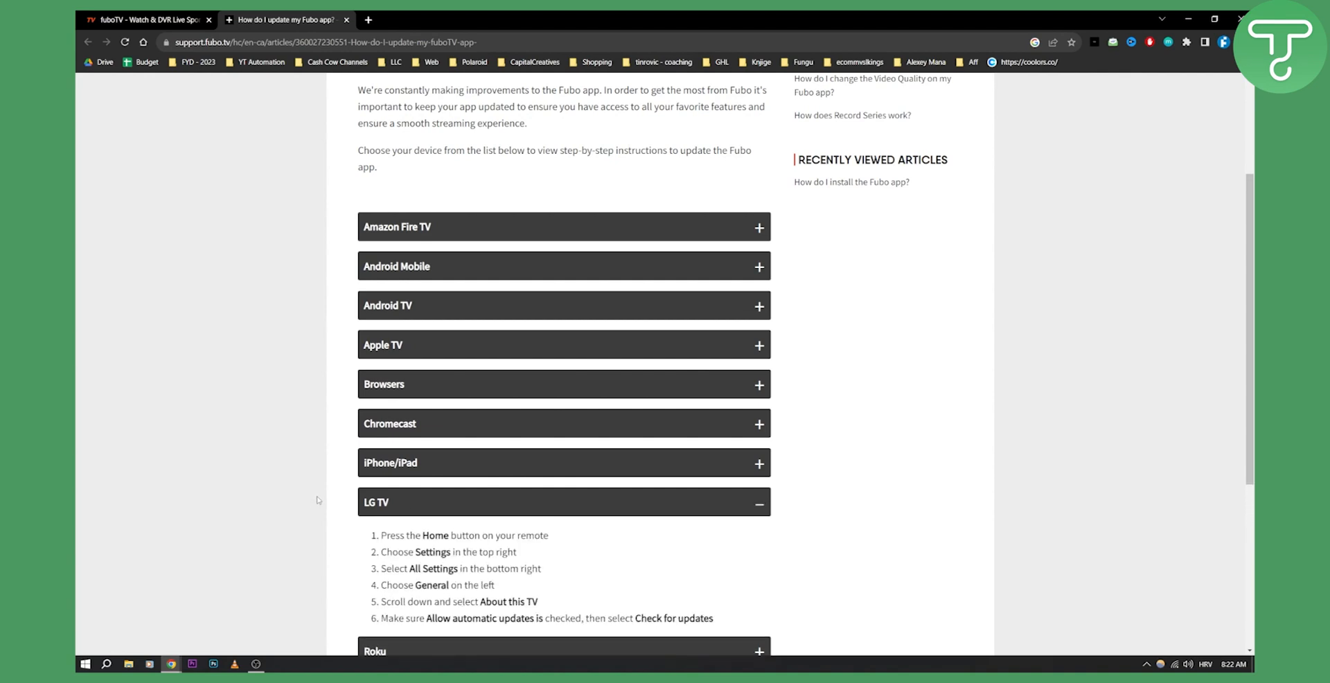
scroll(down, 3)
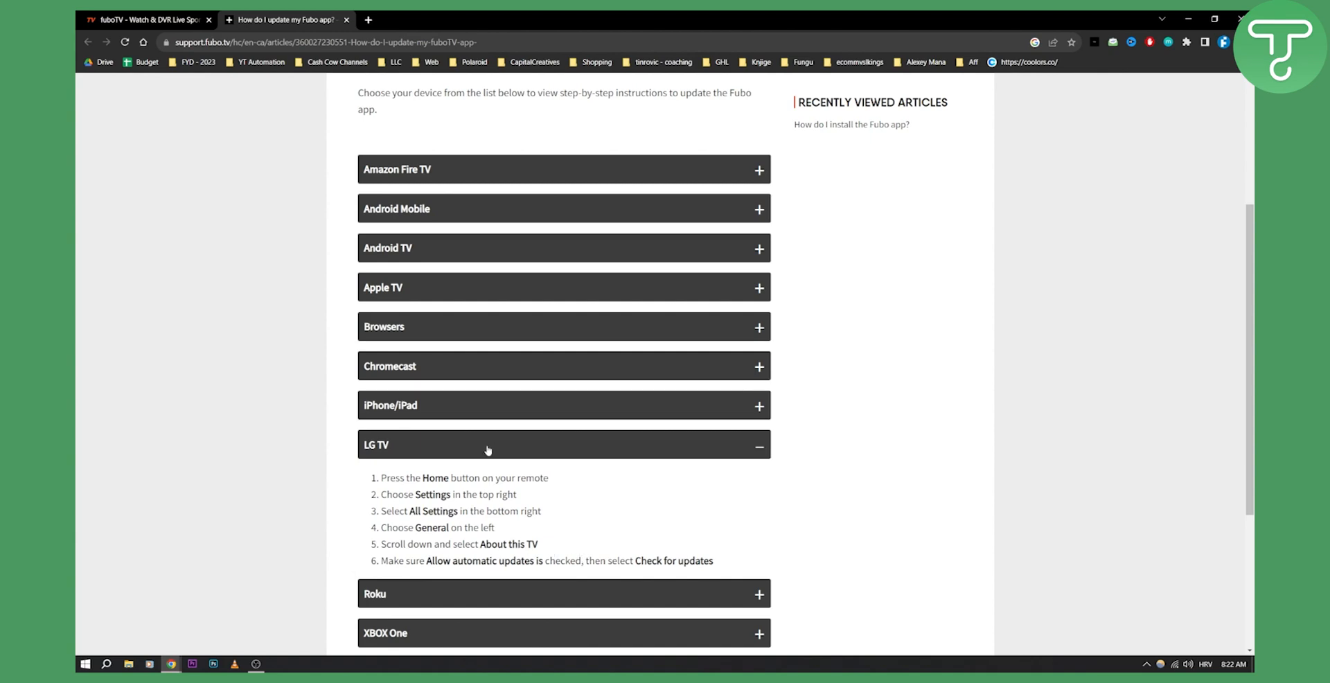
click(486, 445)
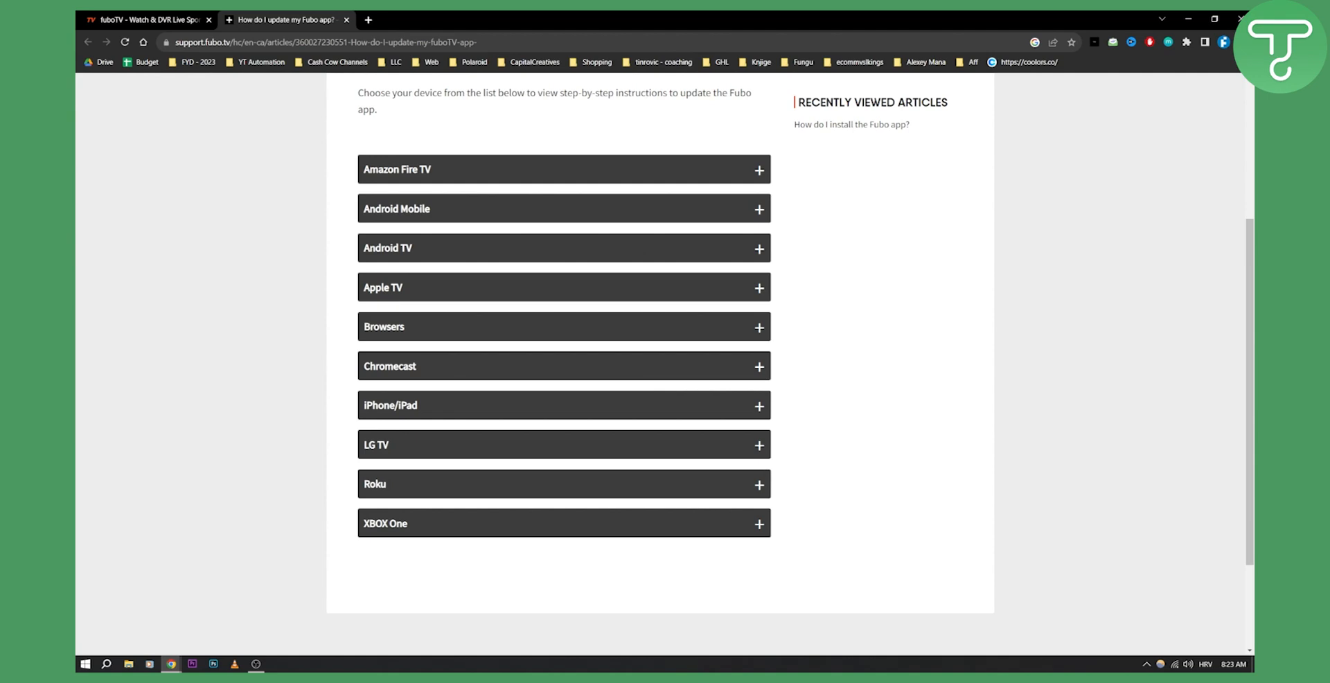
mouse_move(430, 254)
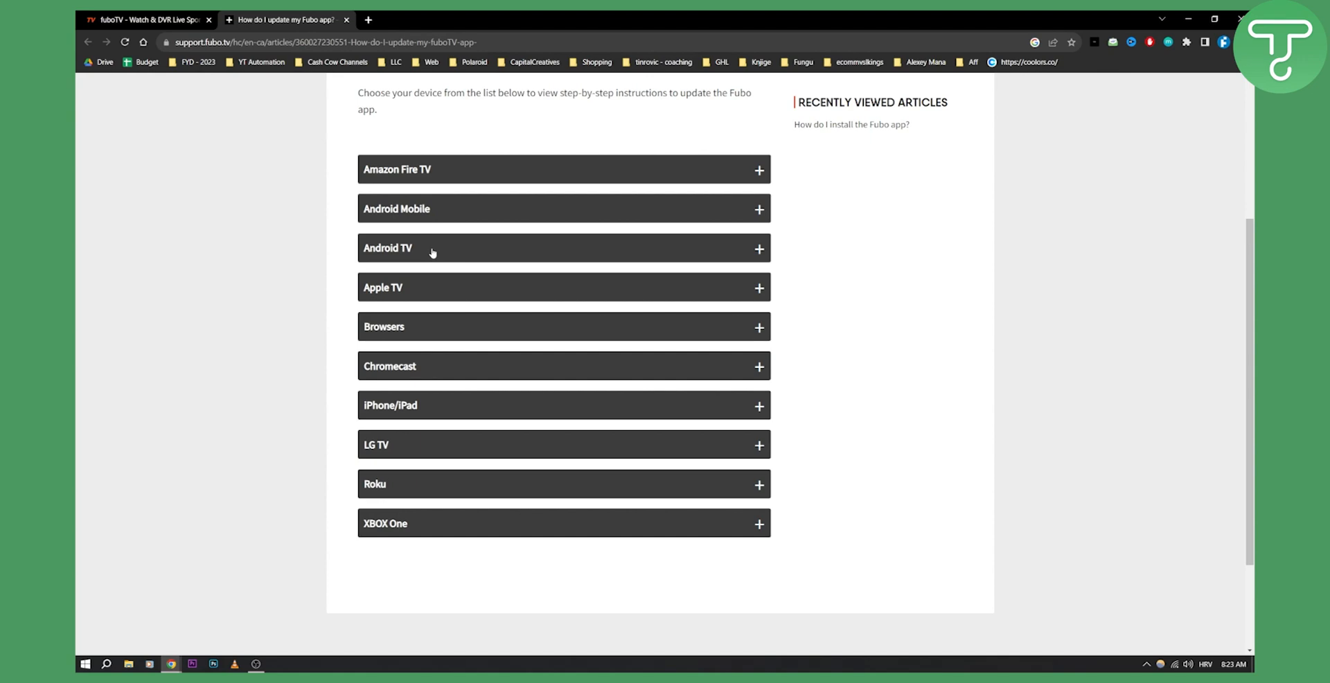
mouse_move(1185, 385)
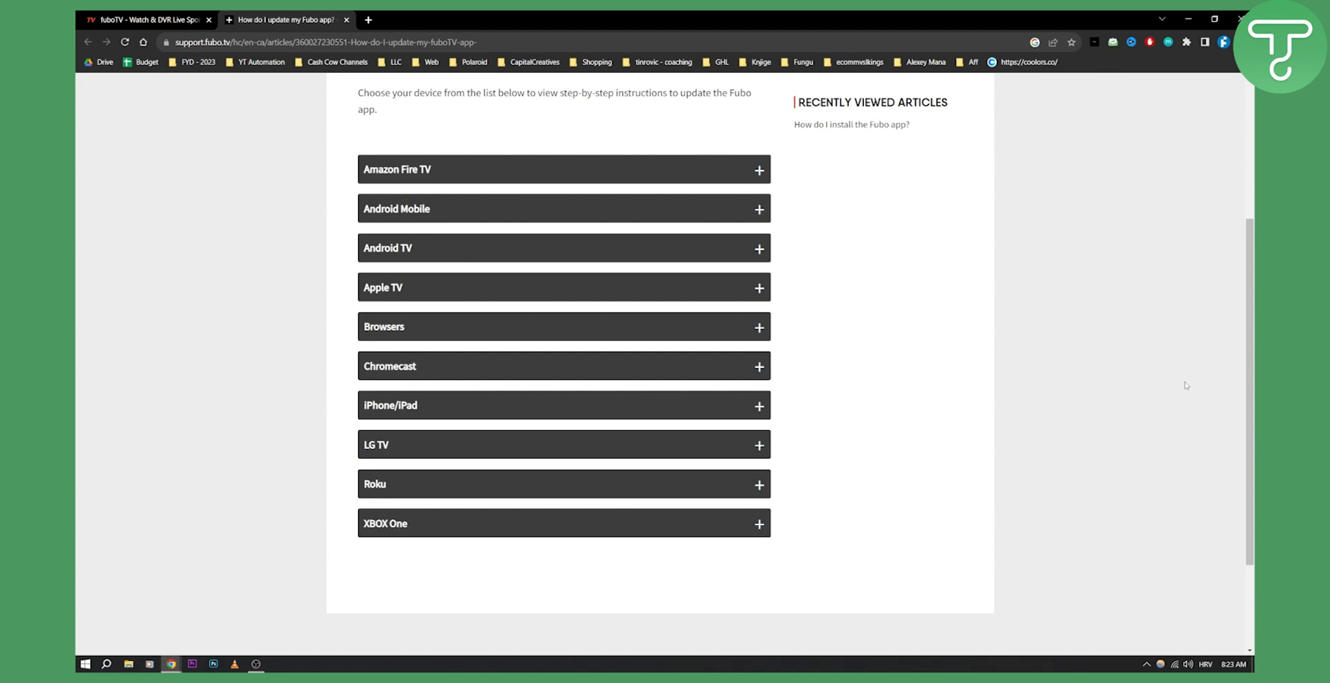